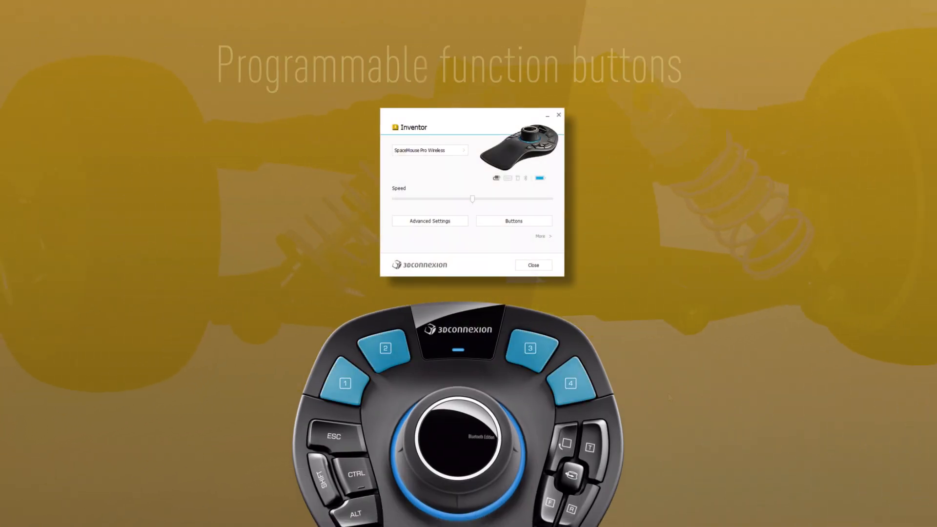
# Show the Inventor Part button mapping: Virtual NumPad, Pro Part, Fillet and Hole on buttons 1–4
pyautogui.click(512, 220)
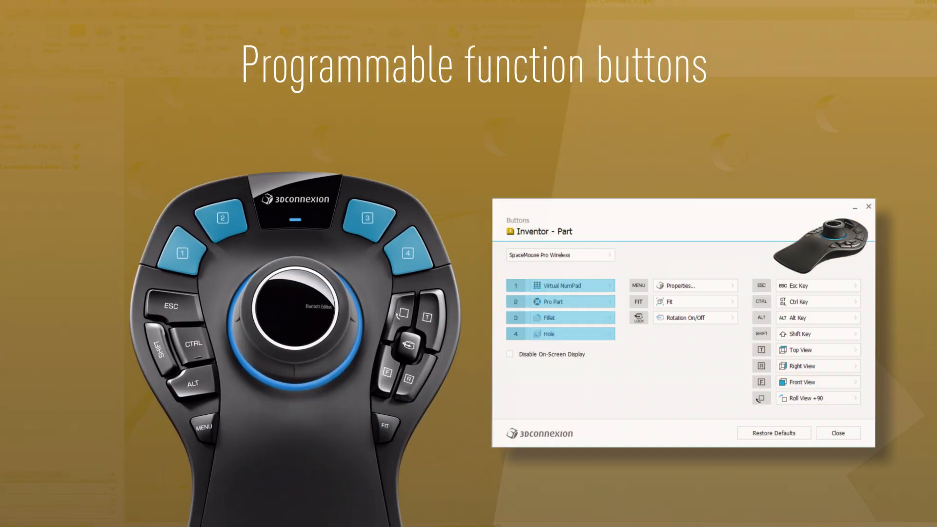